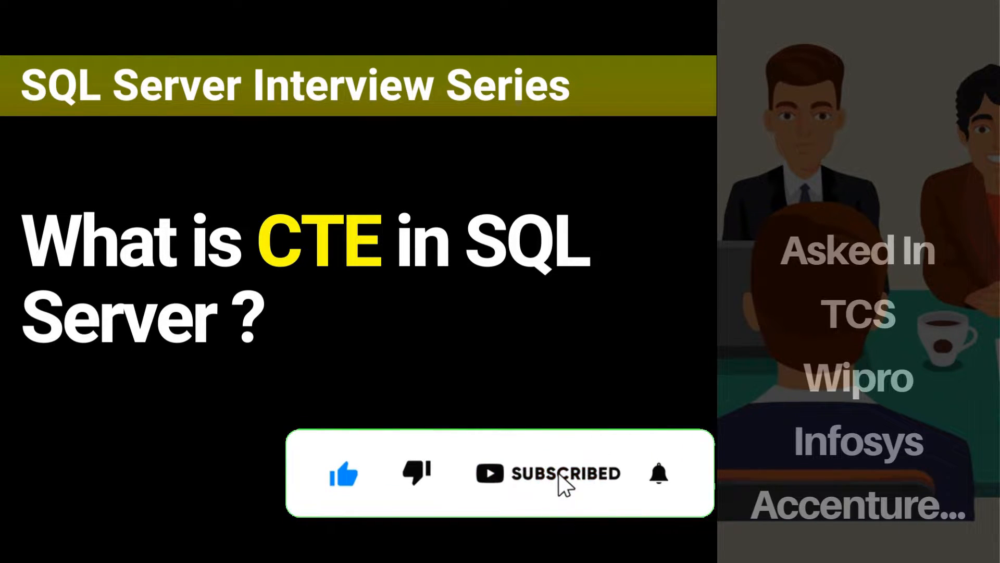
# Advance to the CTE definition slide and underline 'Common Table Expression' and 'statement' in red ink
pyautogui.click(659, 473)
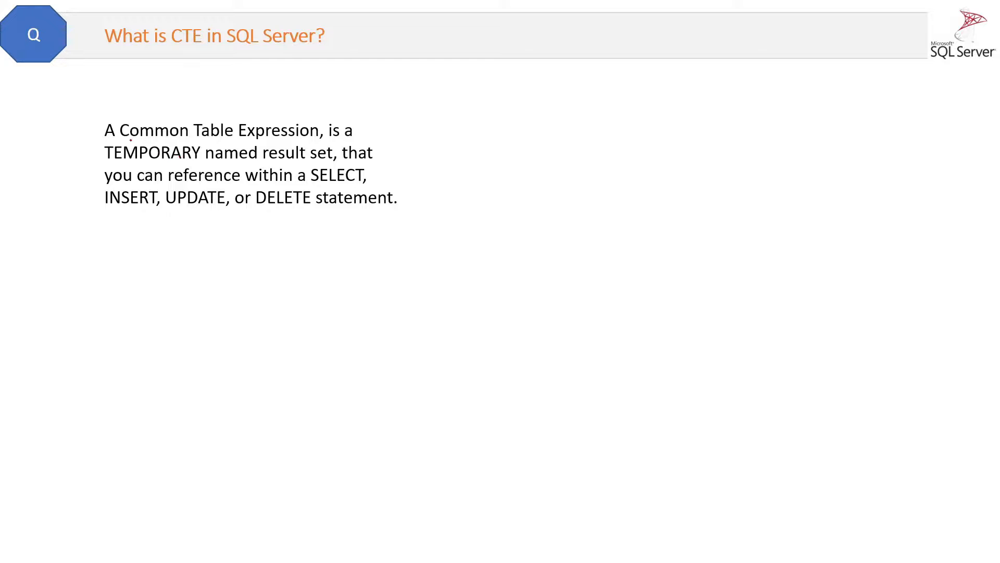
pyautogui.moveTo(126, 138); pyautogui.dragTo(324, 139)
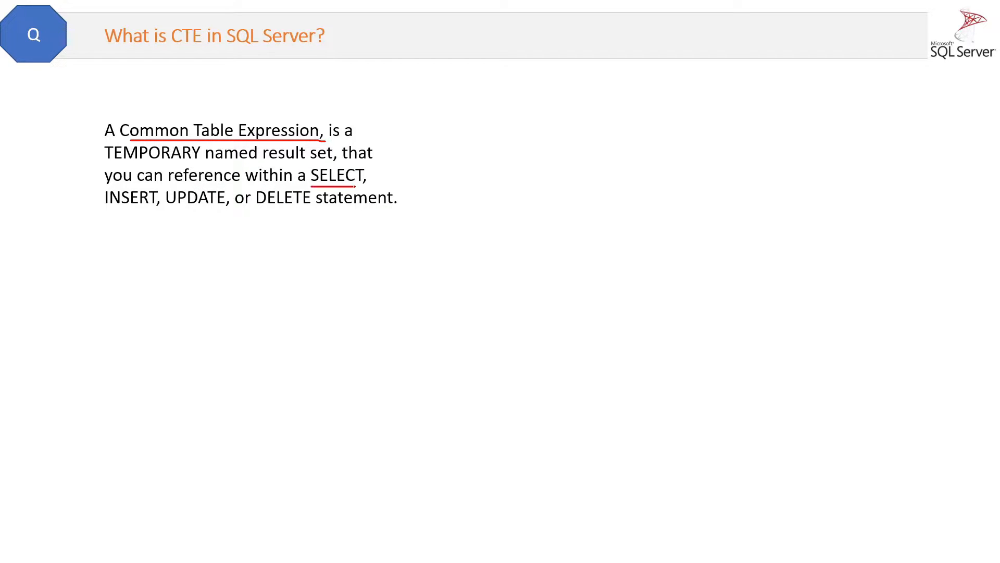
pyautogui.moveTo(322, 218); pyautogui.dragTo(403, 213)
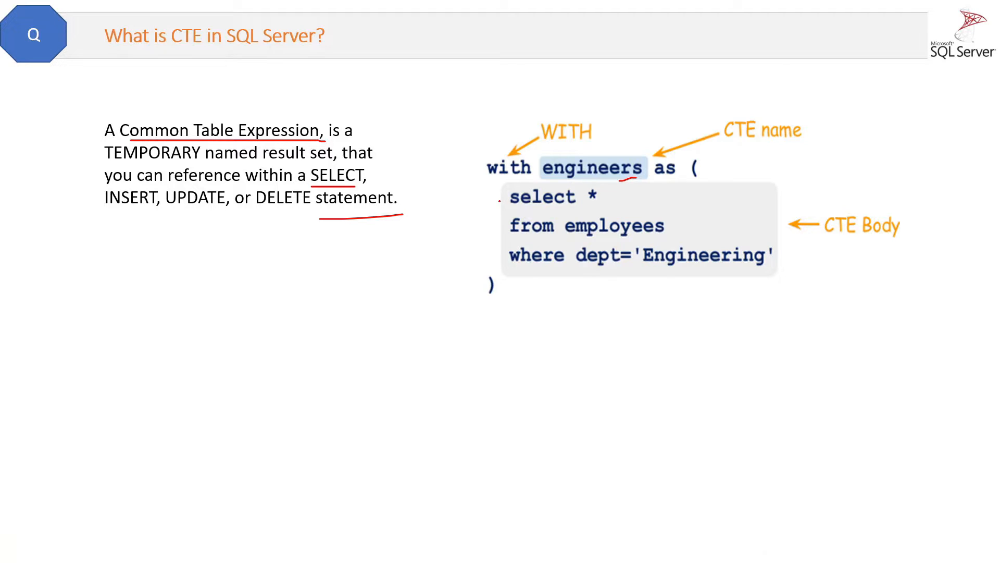
# Underline the CTE name 'engineers' in red and advance to reveal the CTE usage query
pyautogui.moveTo(501, 191); pyautogui.dragTo(487, 232)
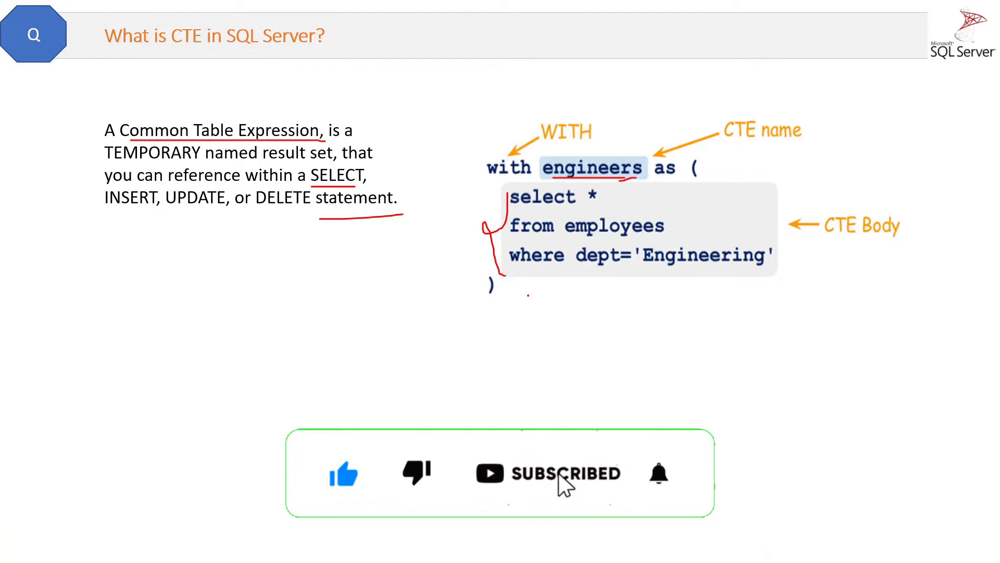
pyautogui.click(658, 473)
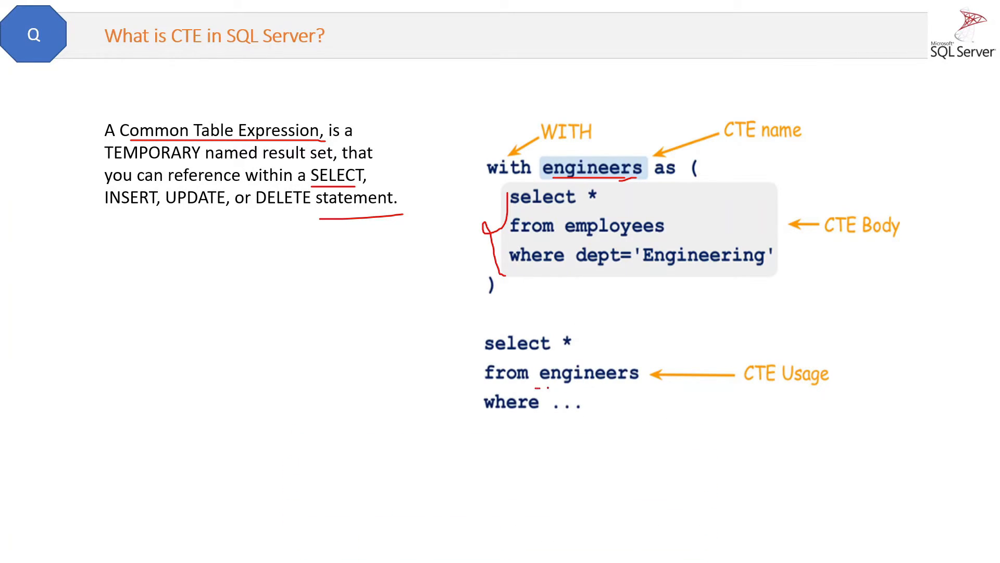
# Underline 'engineers' in the usage query and draw a red mark linking it to the CTE
pyautogui.moveTo(538, 384); pyautogui.dragTo(634, 381)
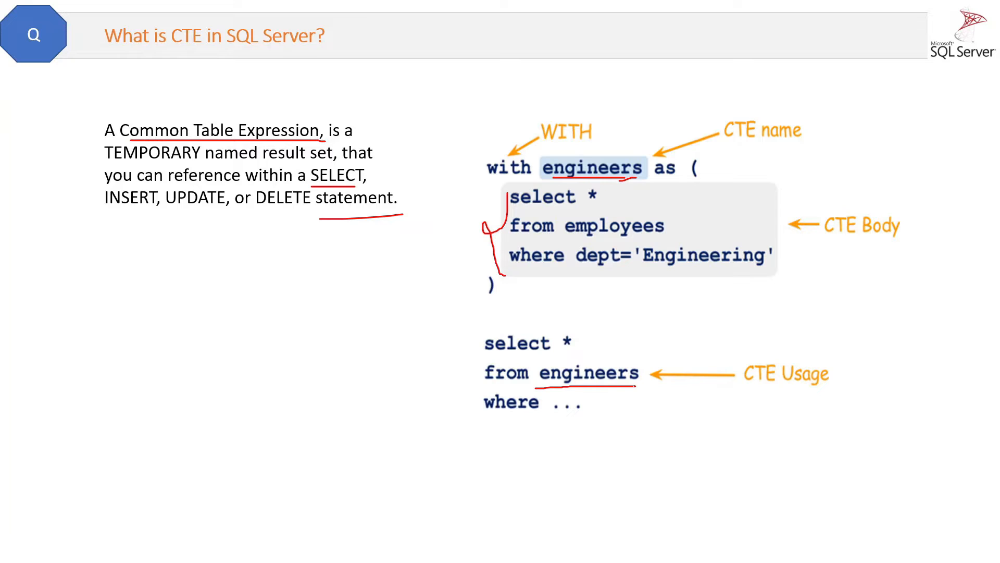
pyautogui.moveTo(596, 288); pyautogui.dragTo(590, 325)
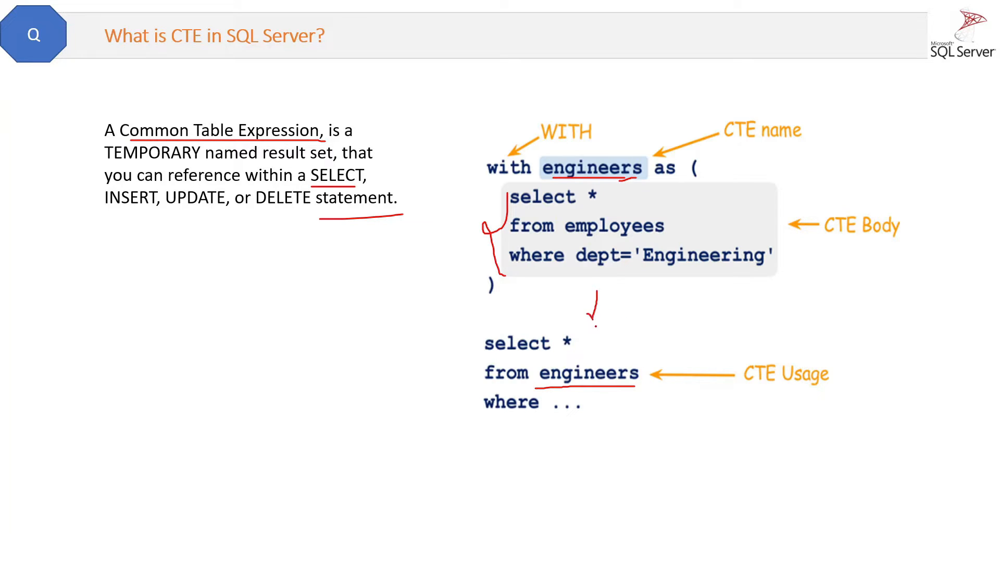